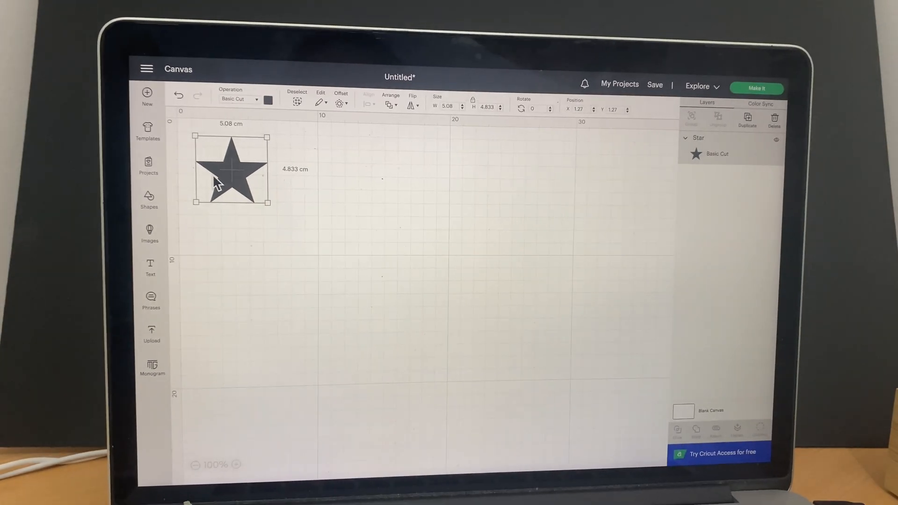
Send the star design to Make It and load the material on a standard mat
left_click(756, 88)
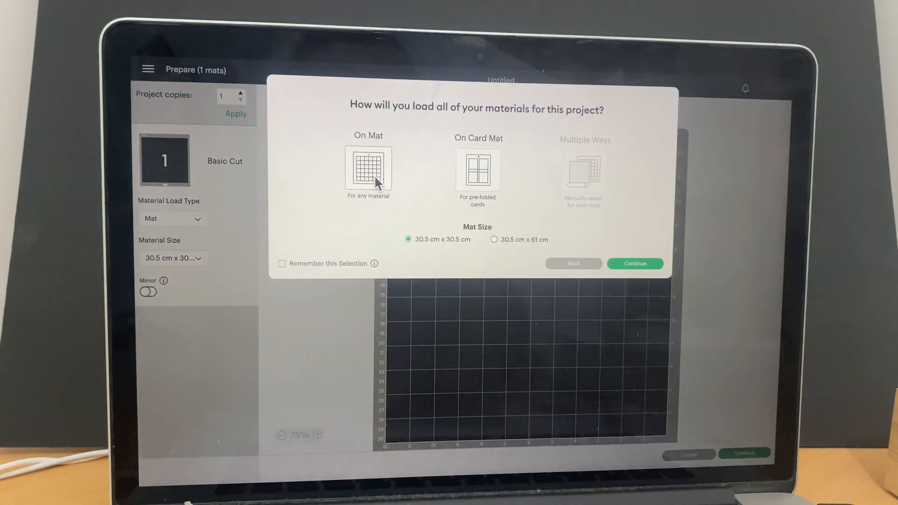
left_click(634, 264)
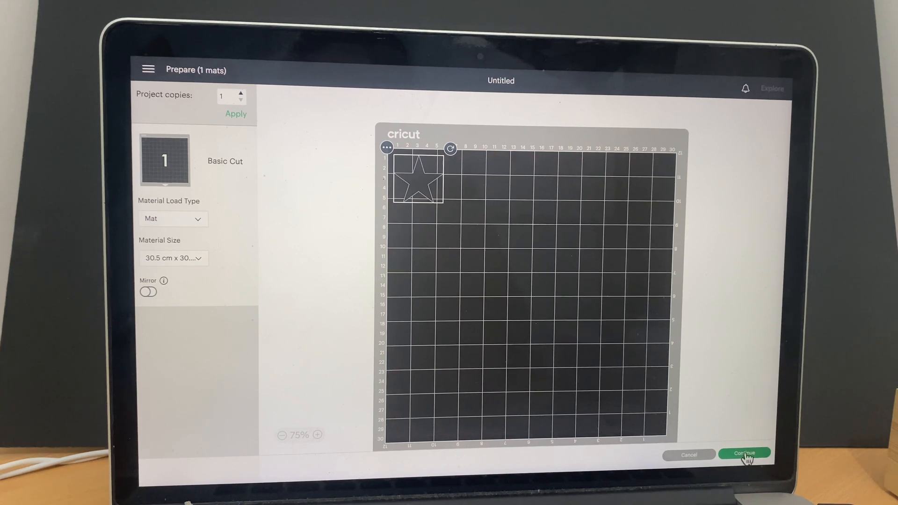
Continue to the cut step and bring up the full Browse All Materials list
left_click(743, 454)
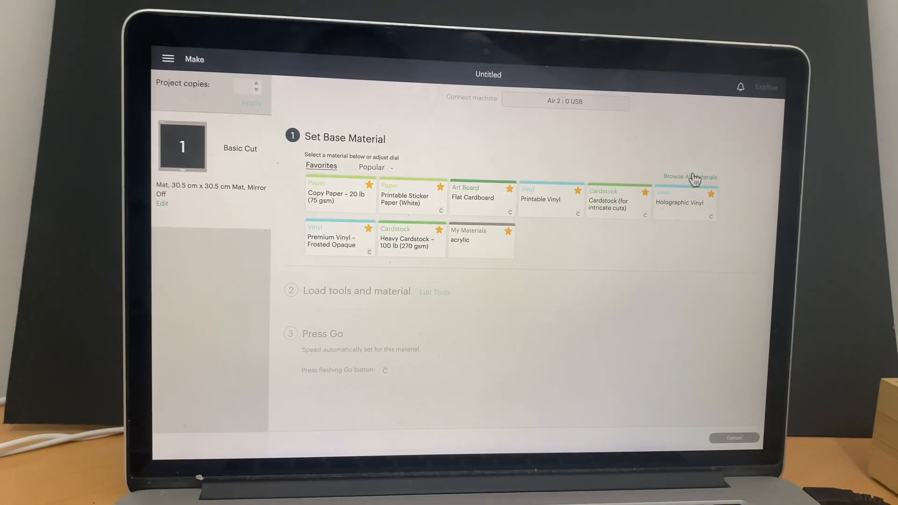
left_click(689, 176)
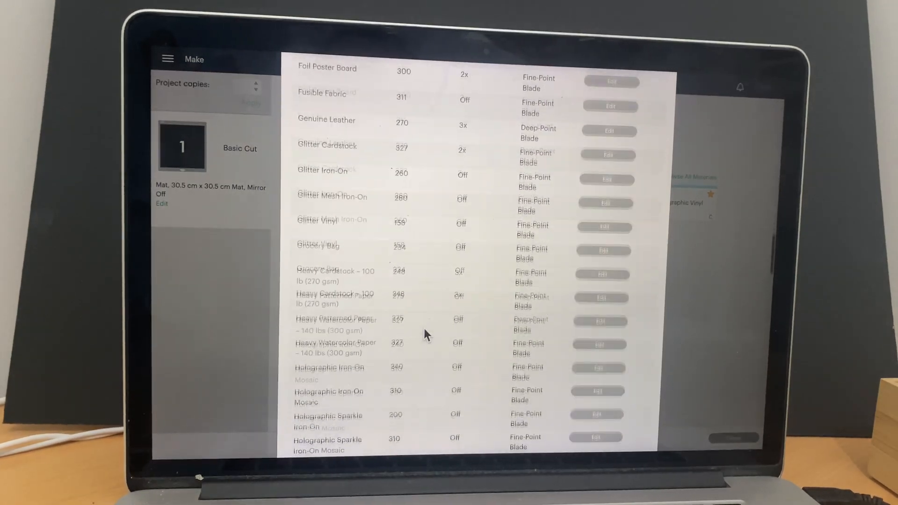
Add a new custom material named 'custome design1' and save the name
scroll("down", 3)
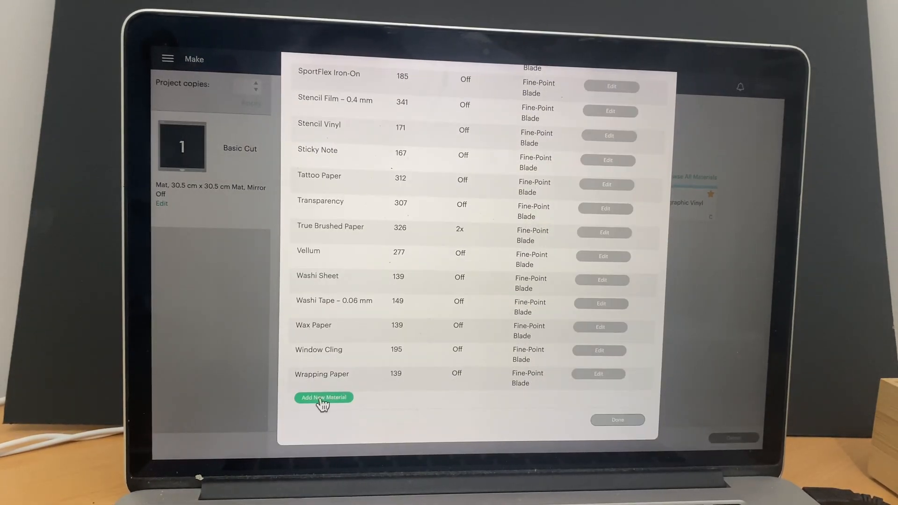
left_click(324, 396)
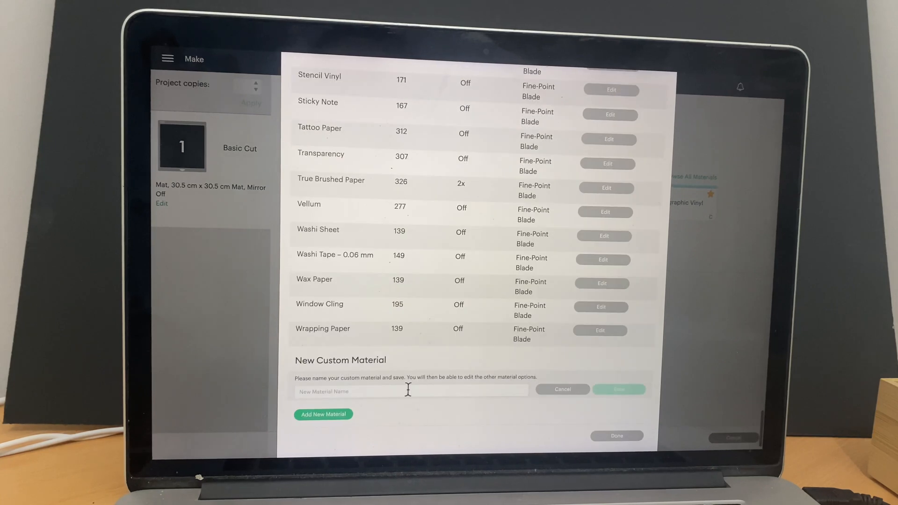
type("custome design1")
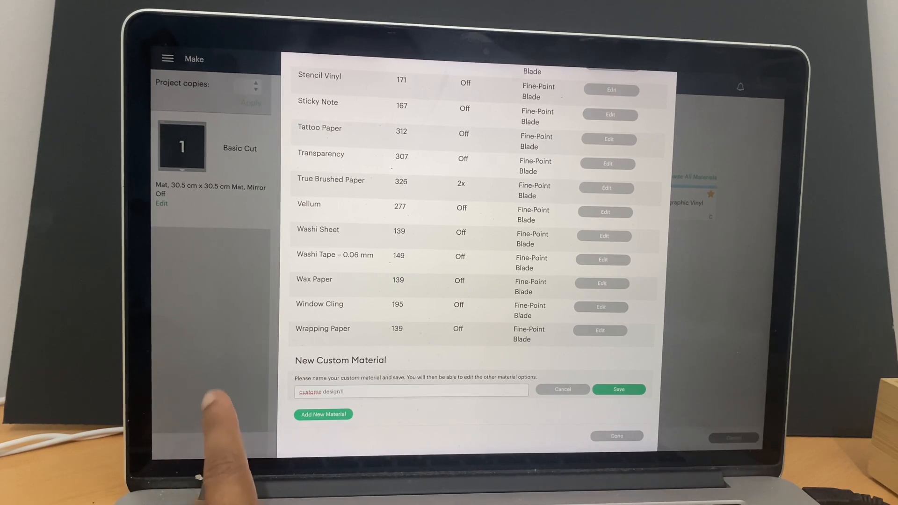
left_click(618, 389)
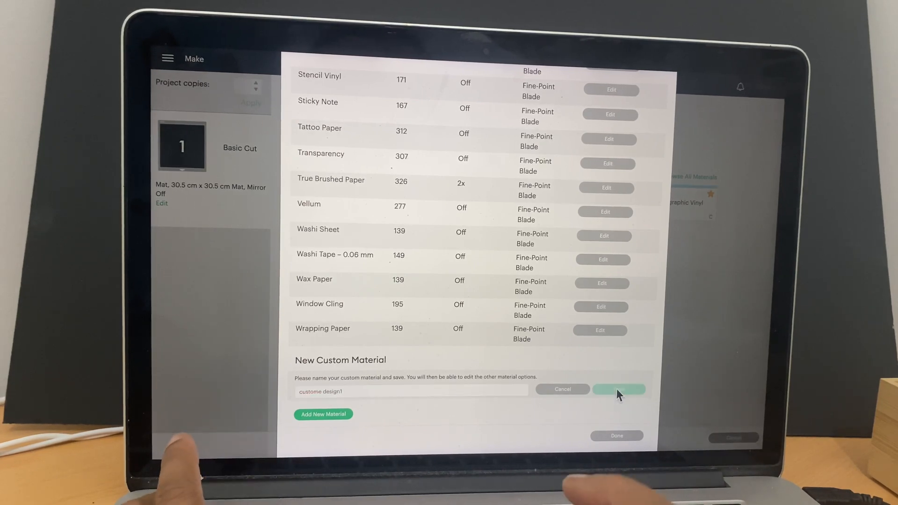
left_click(619, 390)
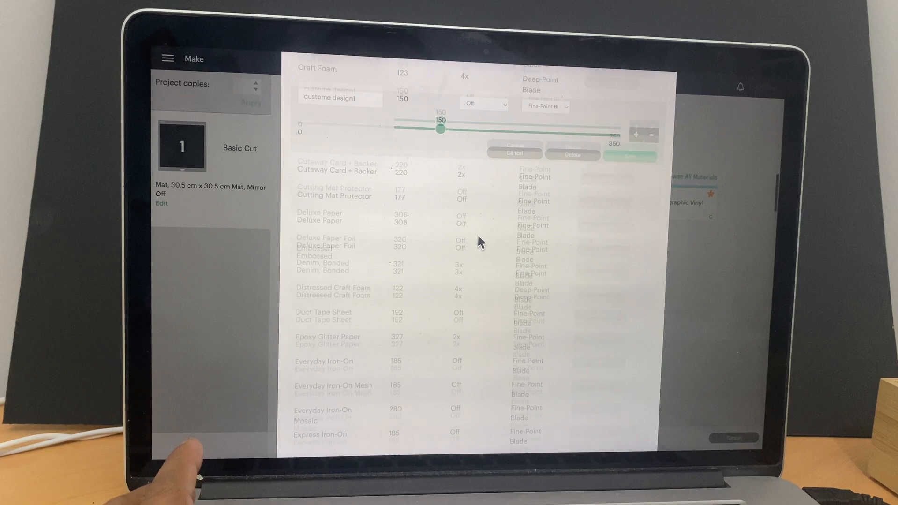
Set custome design1 to a deep-point blade with pressure 300 and save its settings
scroll("down", 3)
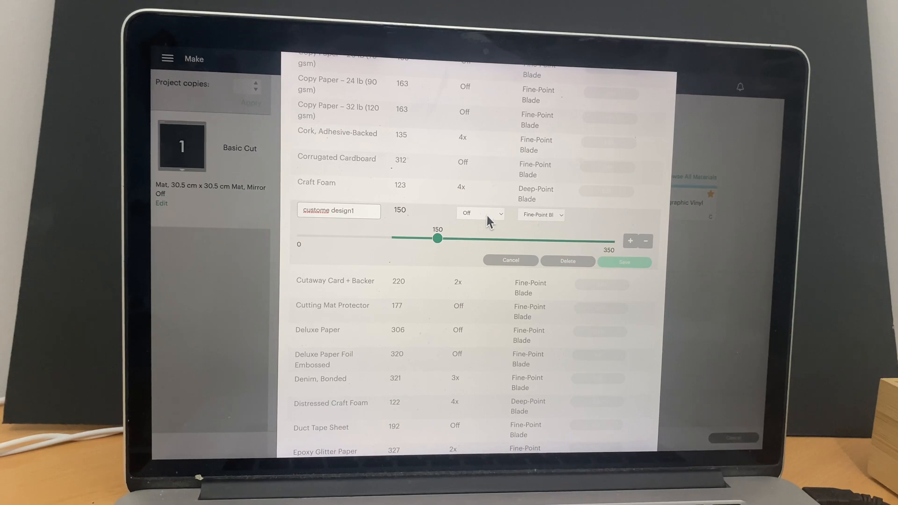
left_click(479, 215)
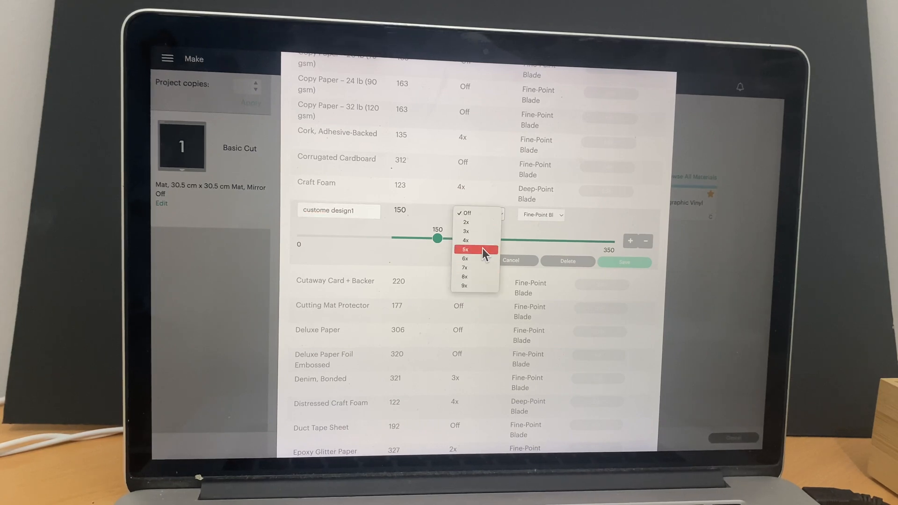
left_click(463, 268)
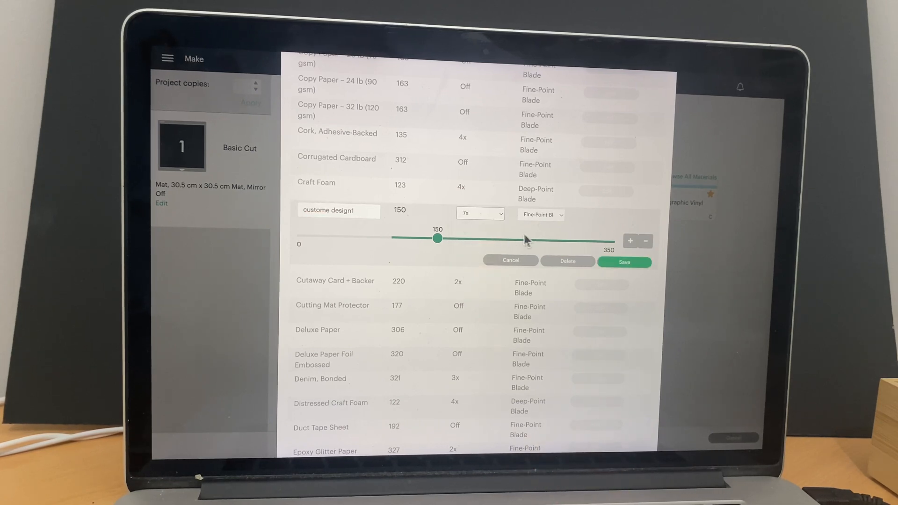
left_click(540, 215)
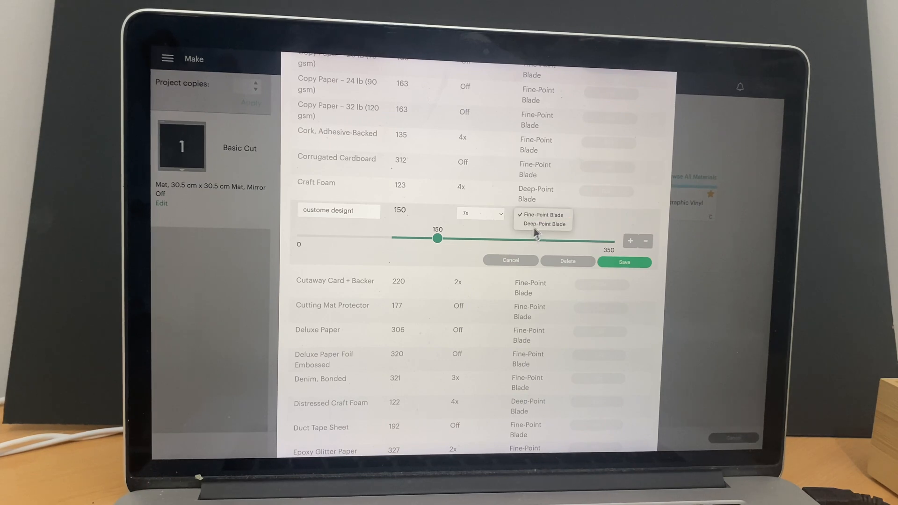
left_click_drag(438, 237, 559, 241)
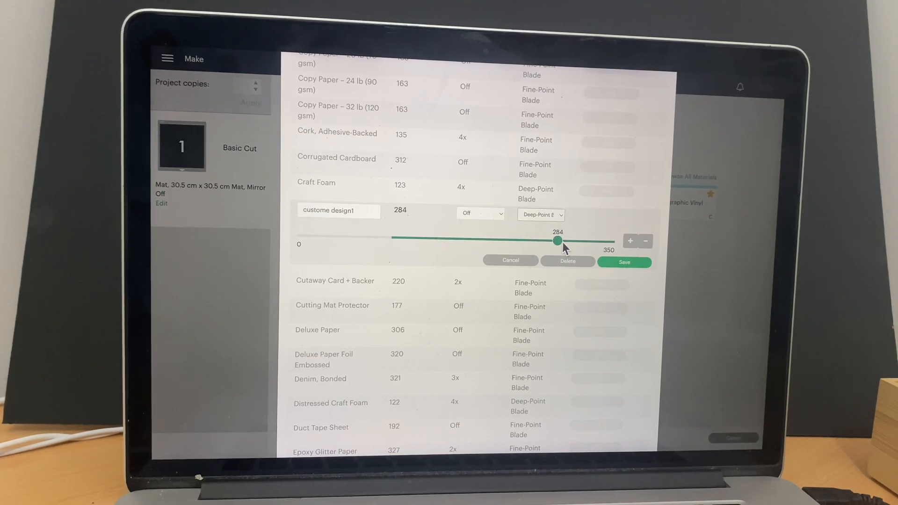
left_click_drag(558, 240, 570, 240)
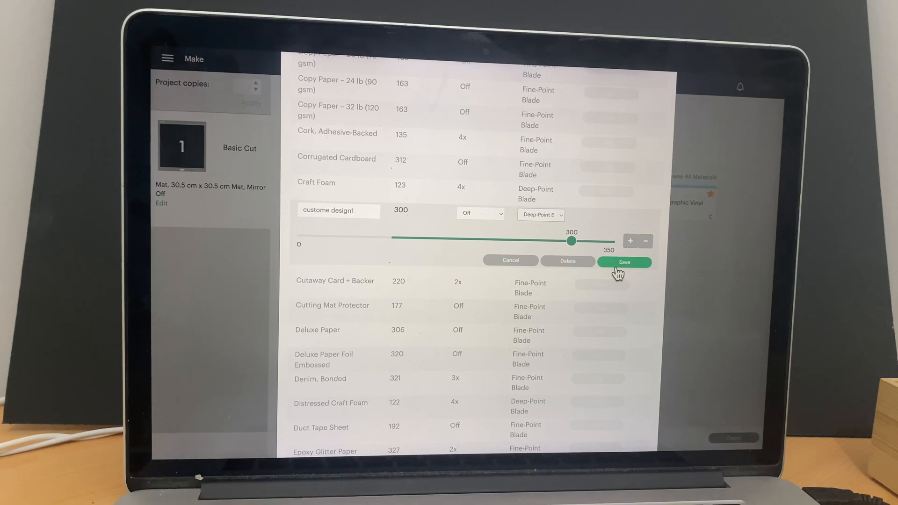
left_click(623, 262)
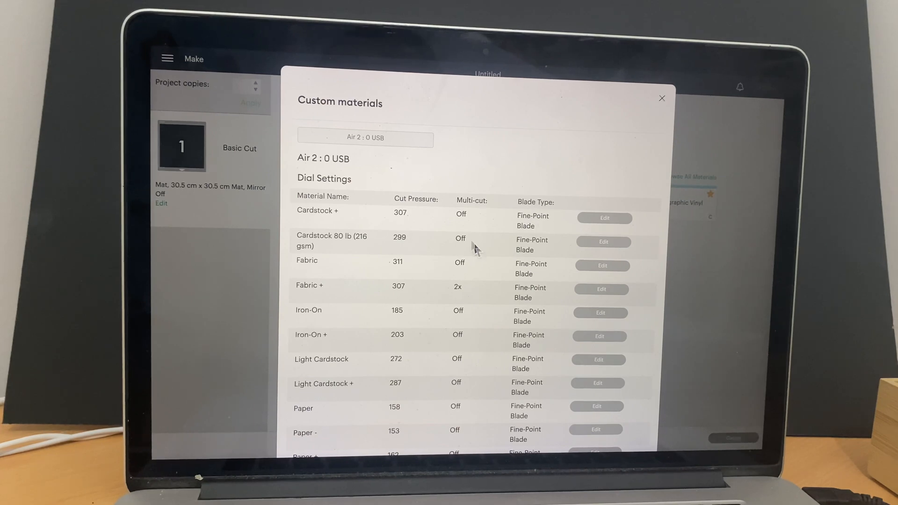
mouse_move(593, 232)
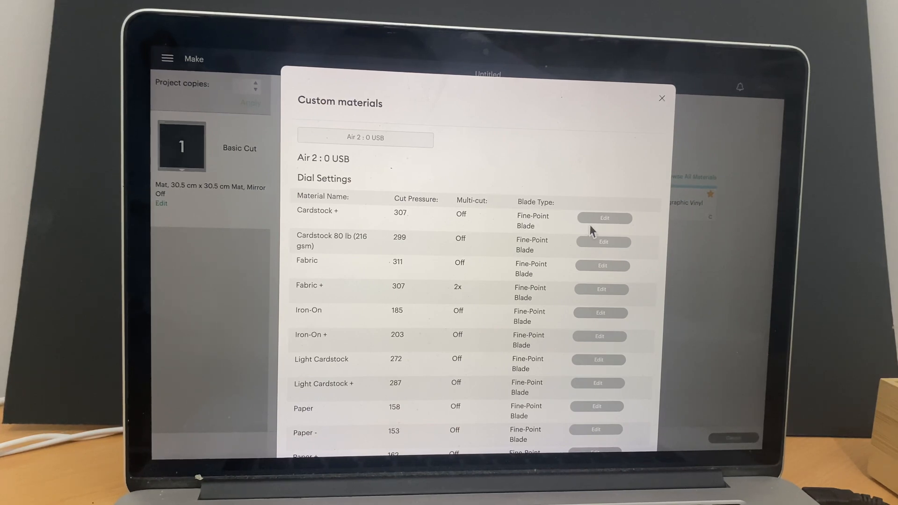
Open the Cardstock + material's settings row for editing
left_click(605, 218)
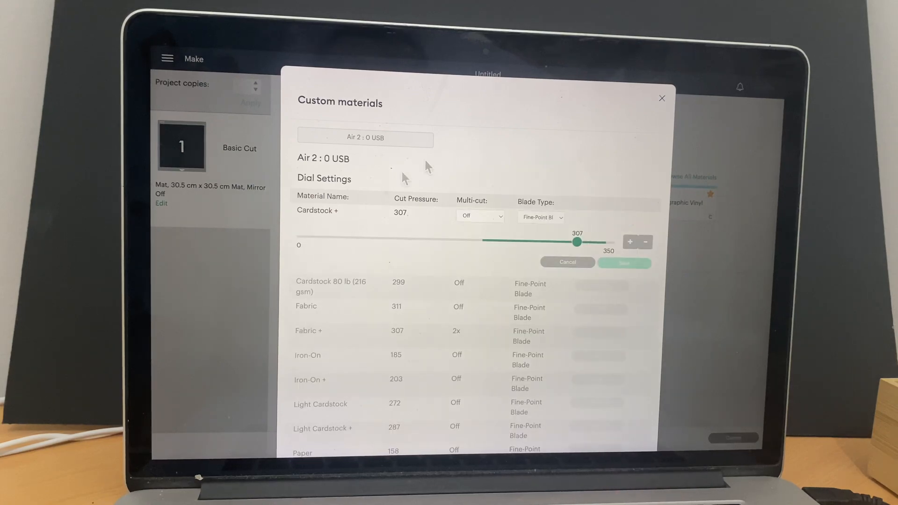